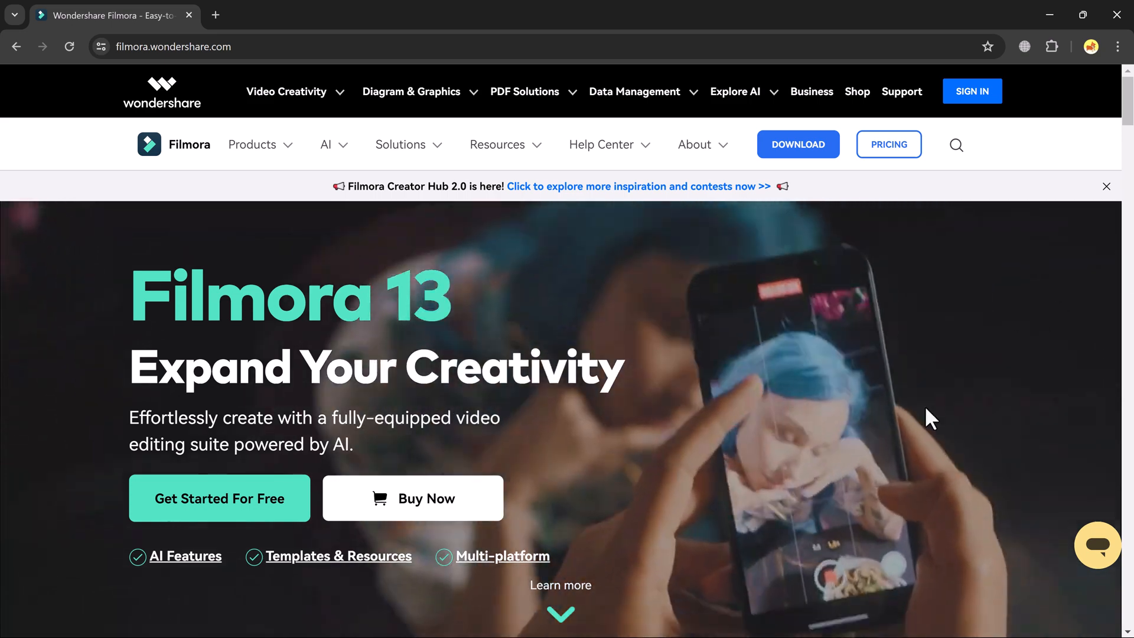
Start a new project with the 16:9 widescreen aspect ratio from the start screen
scroll(down, 3)
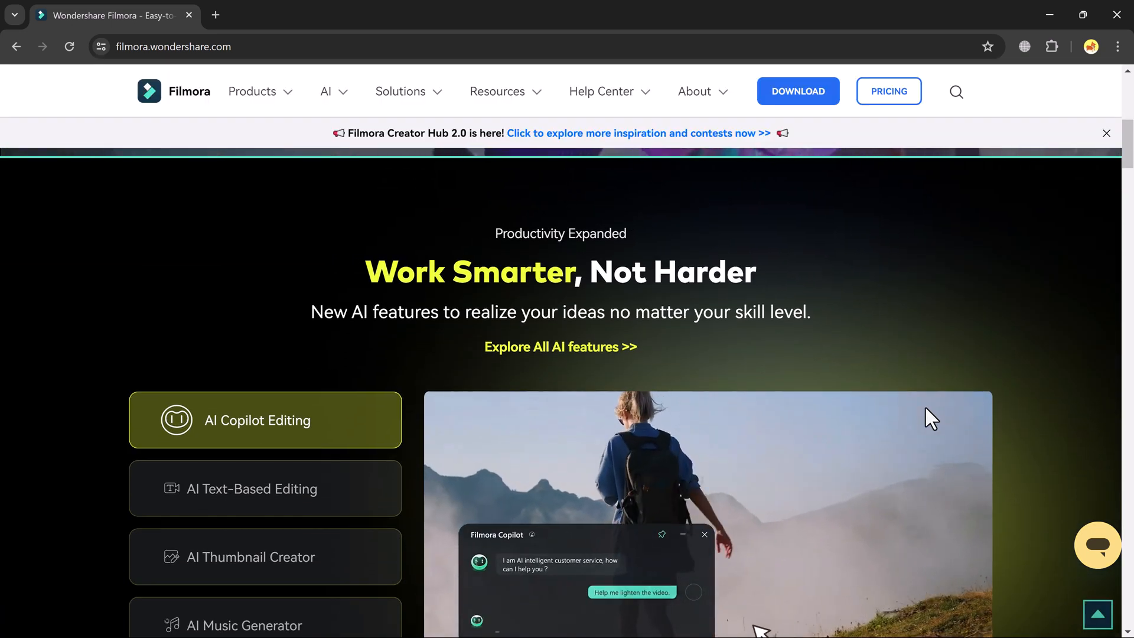
scroll(down, 3)
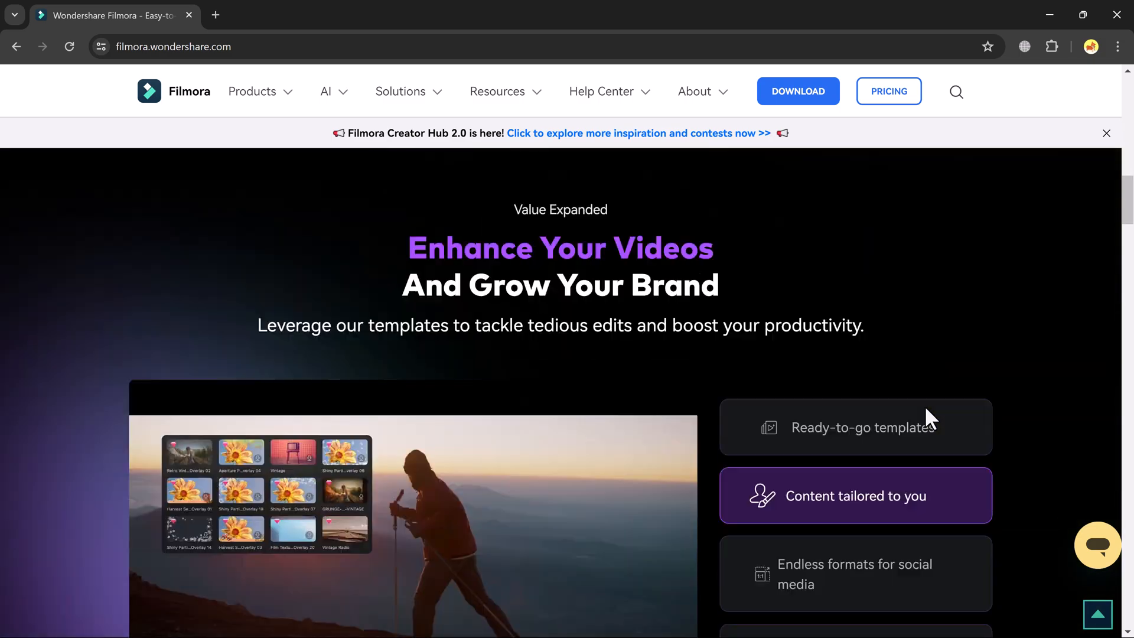
scroll(down, 3)
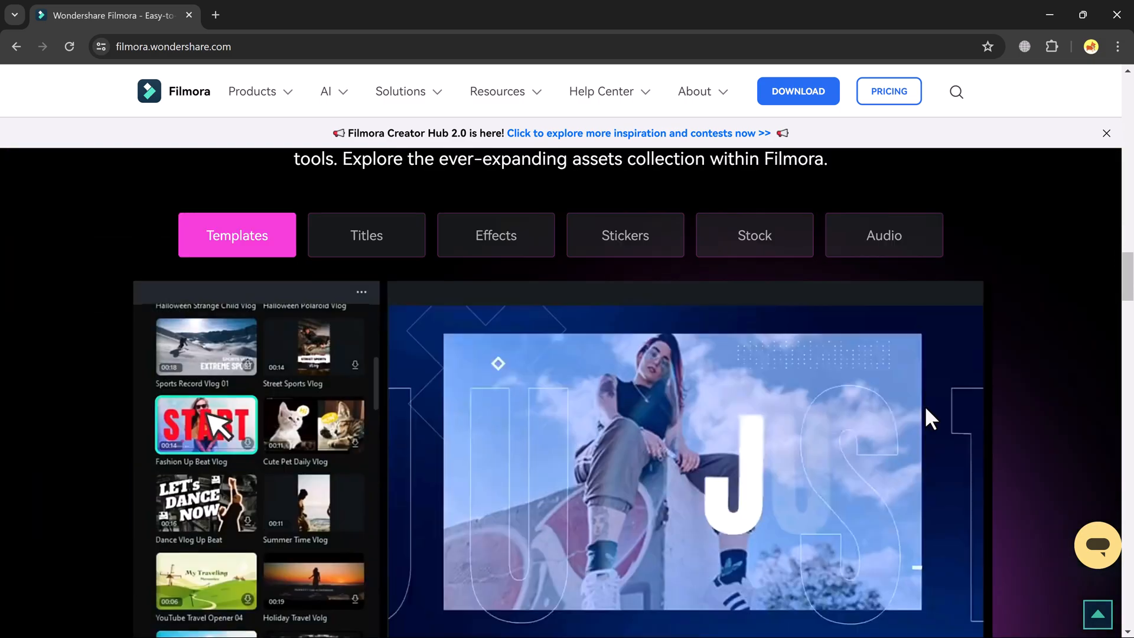
scroll(down, 3)
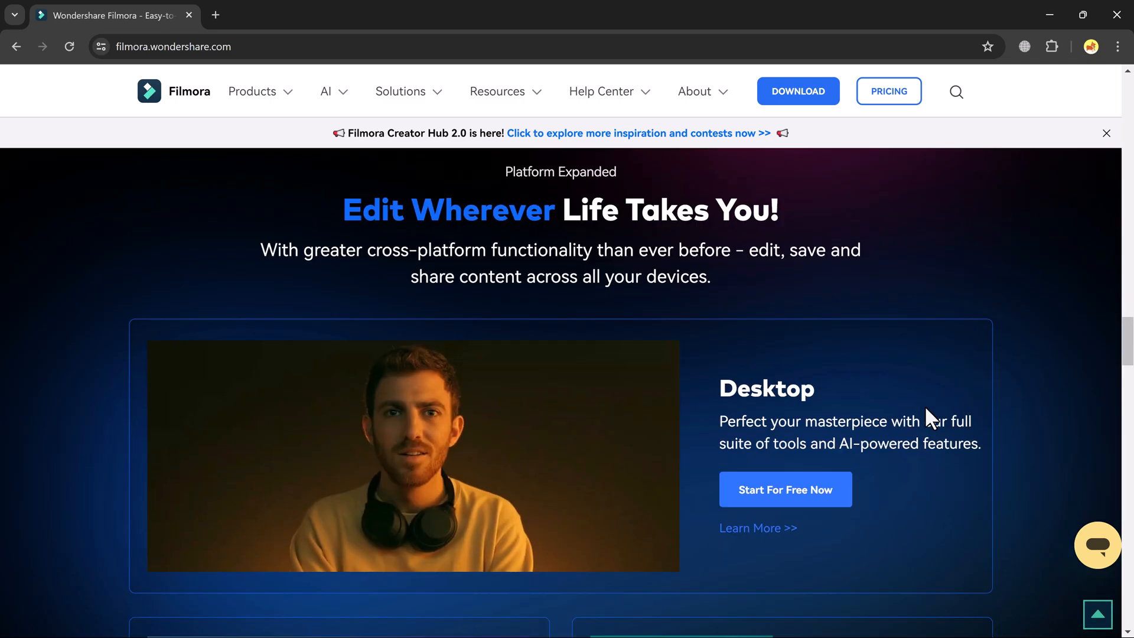
scroll(down, 3)
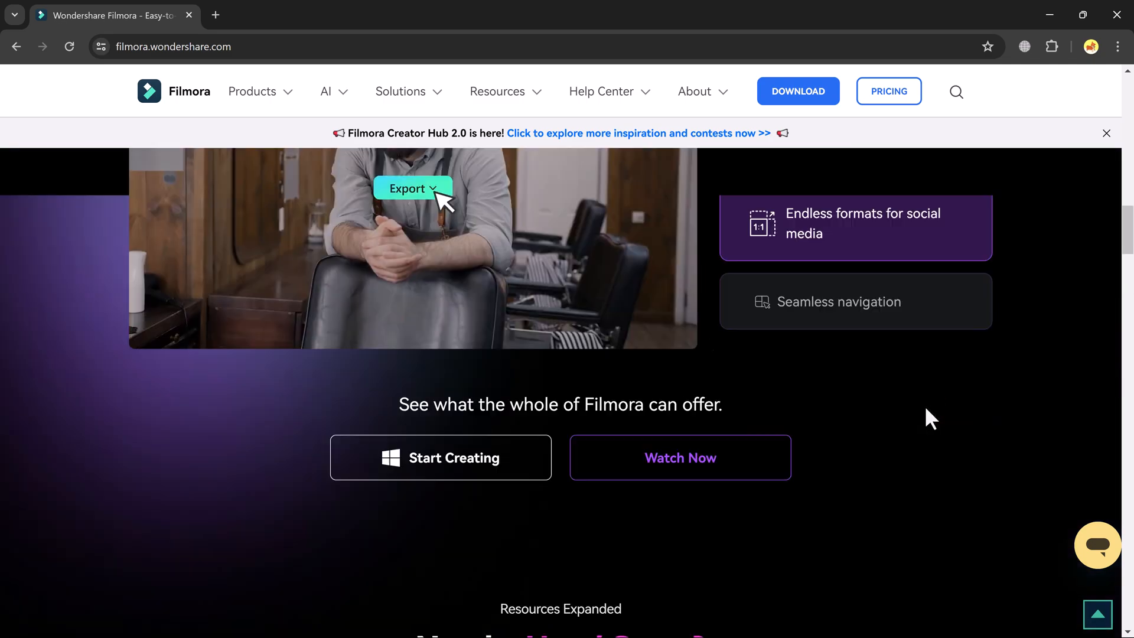
scroll(up, 3)
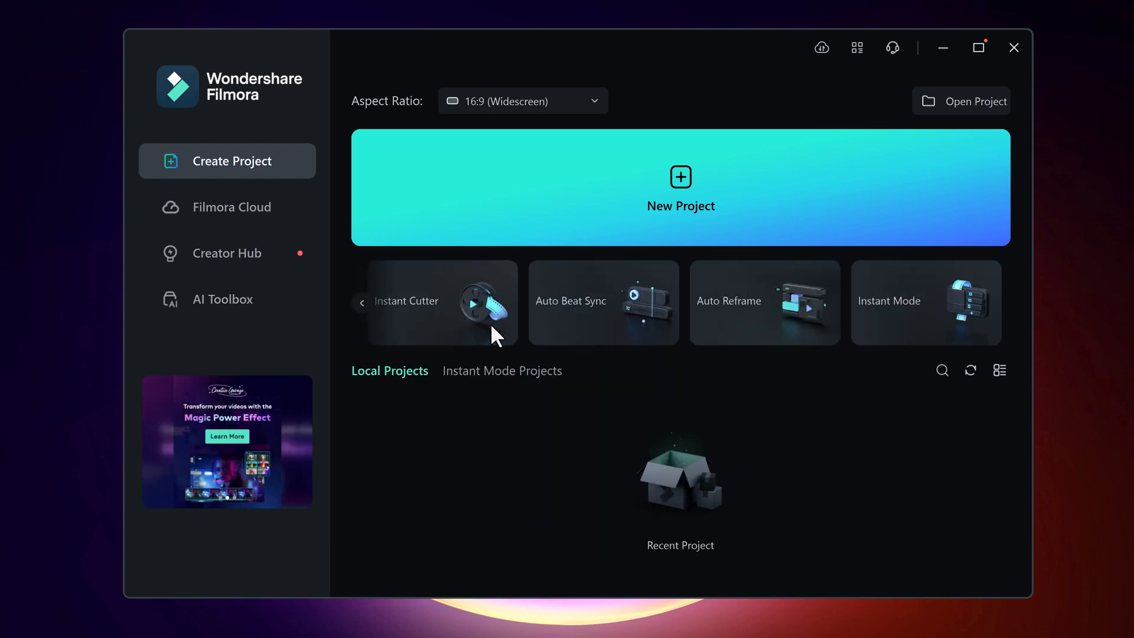
click(522, 100)
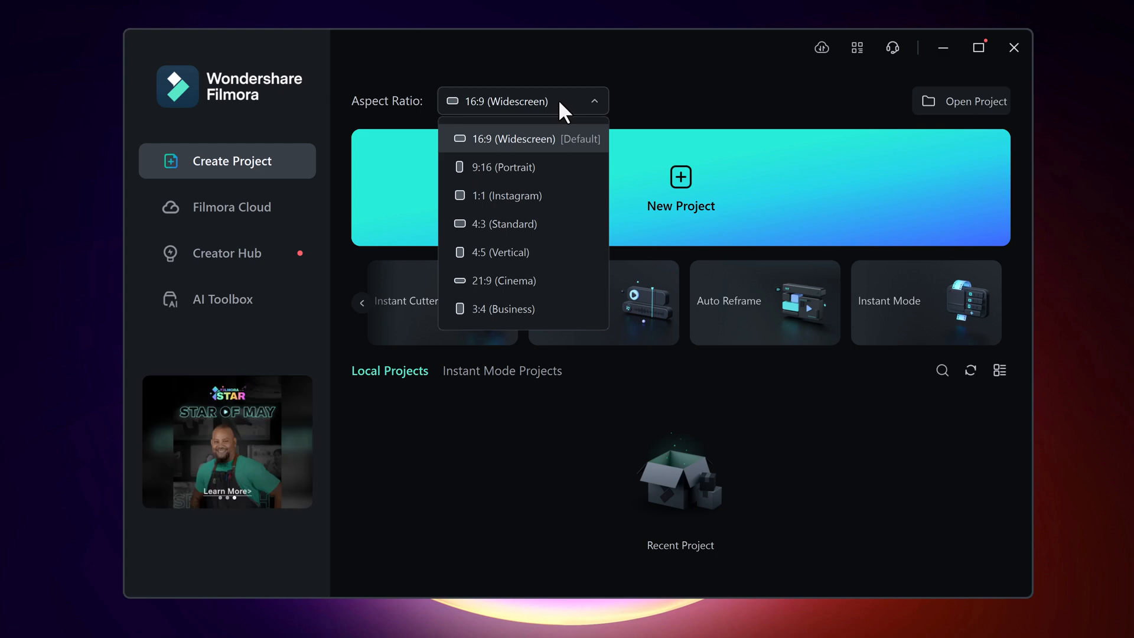
click(679, 191)
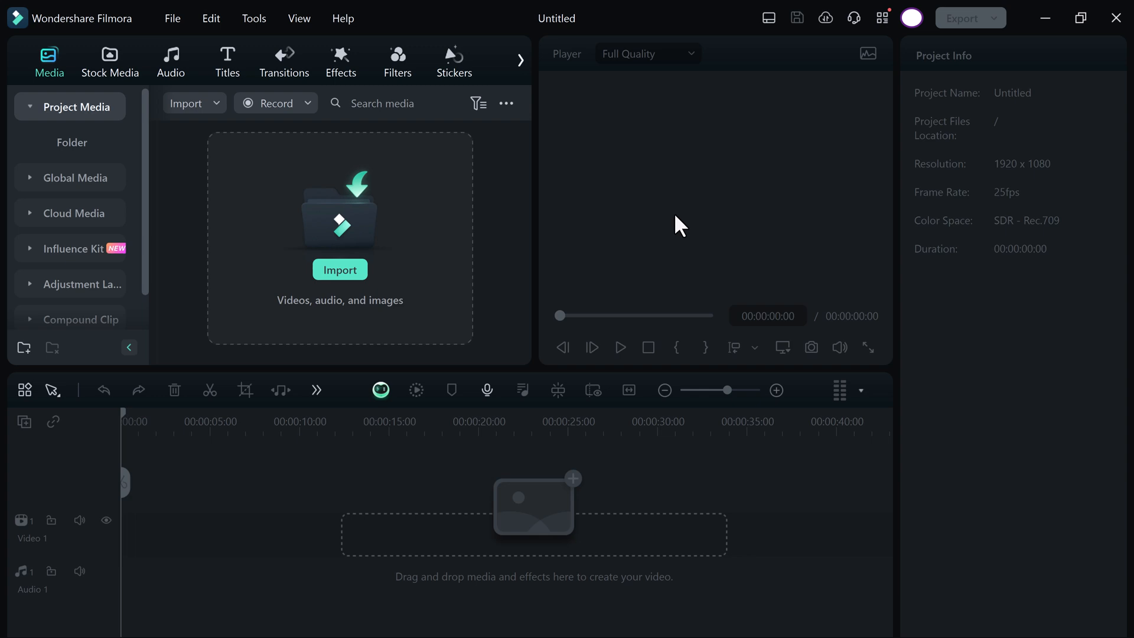
mouse_move(602, 193)
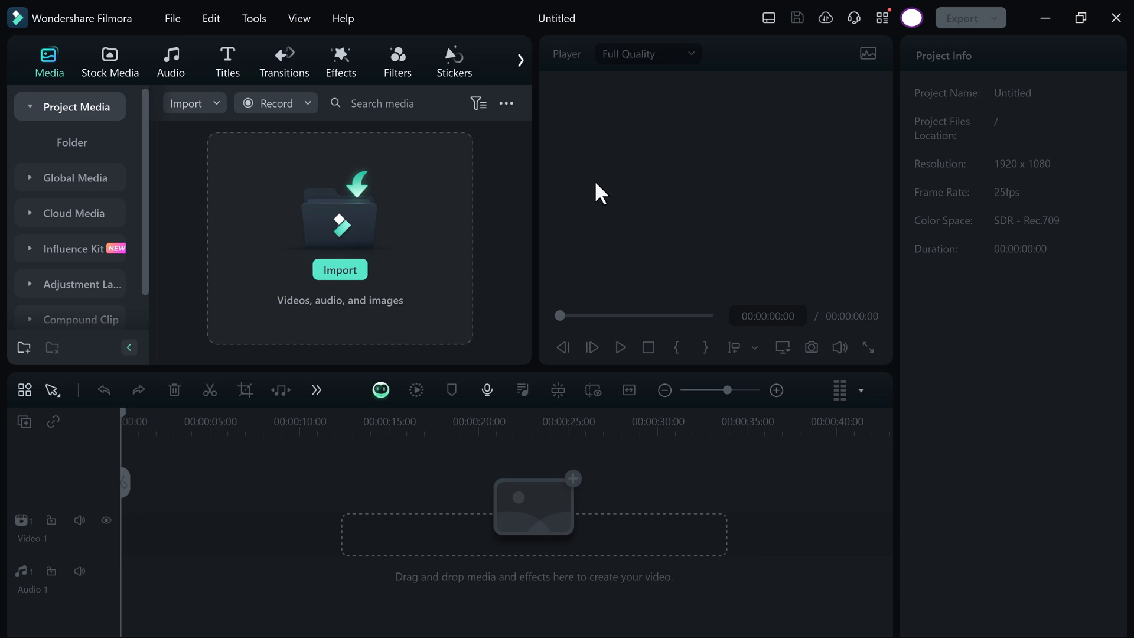
Import the Filmora Background Remover video, accept the resolution prompt, and drag it onto Video 1
click(339, 270)
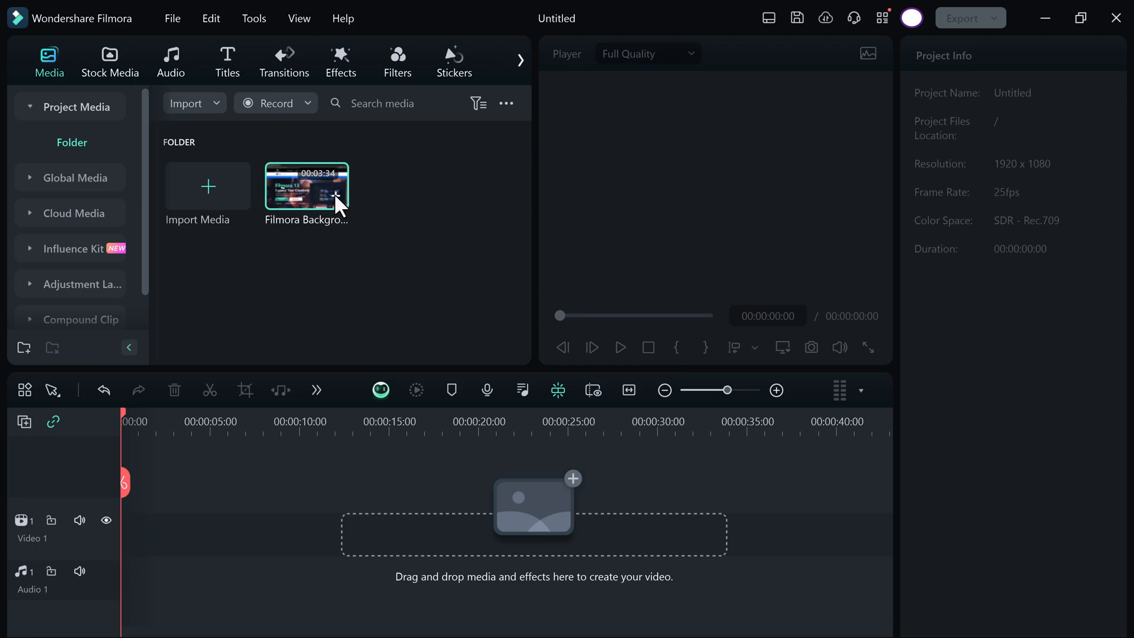
double_click(306, 187)
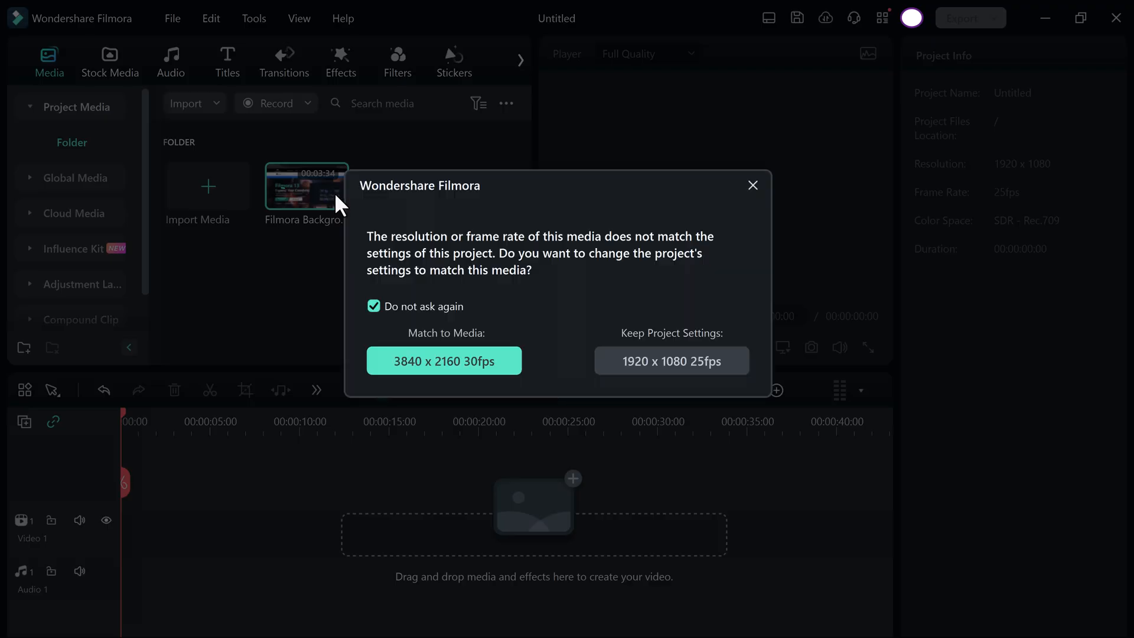
click(670, 360)
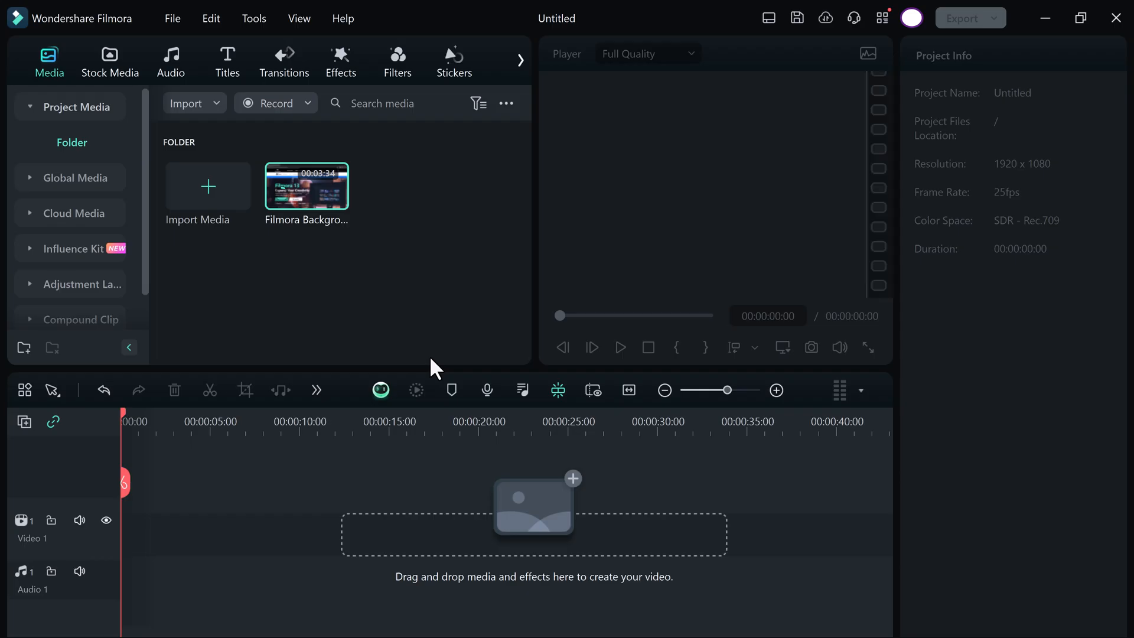
drag(306, 184, 506, 517)
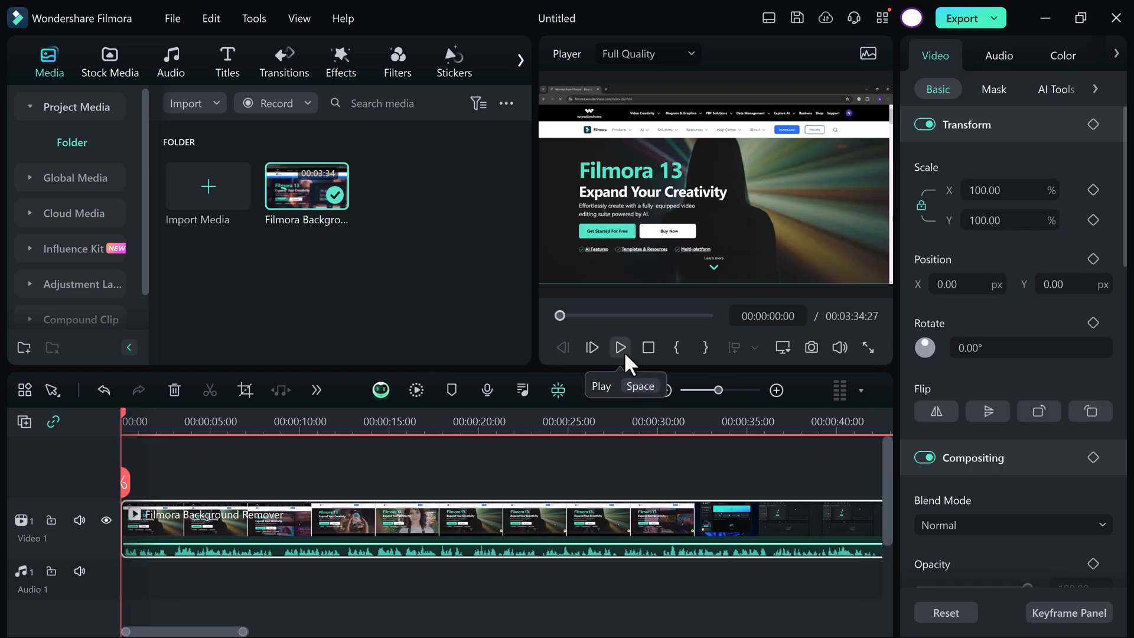
Preview the clip, then reach Speech-to-Text from the extra timeline tools
click(619, 347)
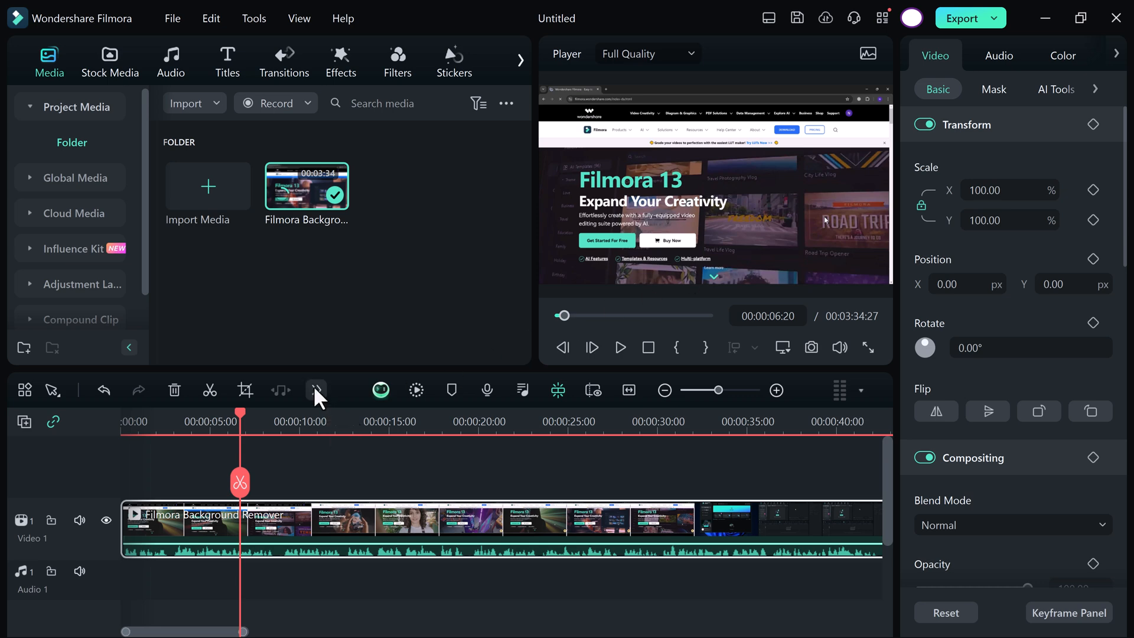
click(316, 390)
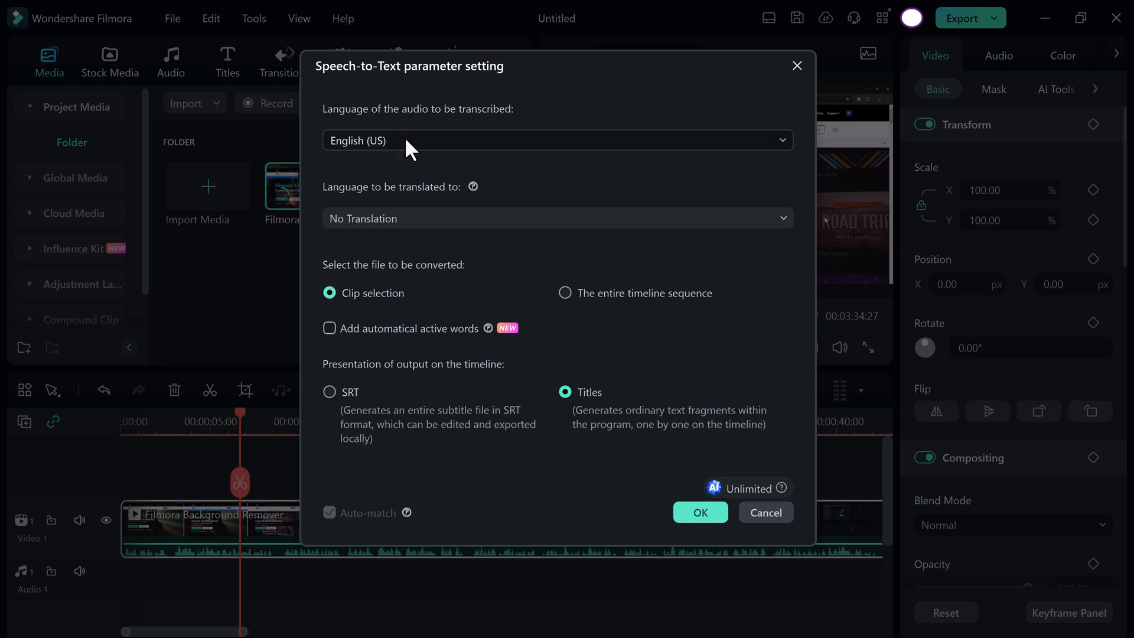
Transcribe the selected clip in English (US) into titles with automatic active-word highlighting
click(555, 140)
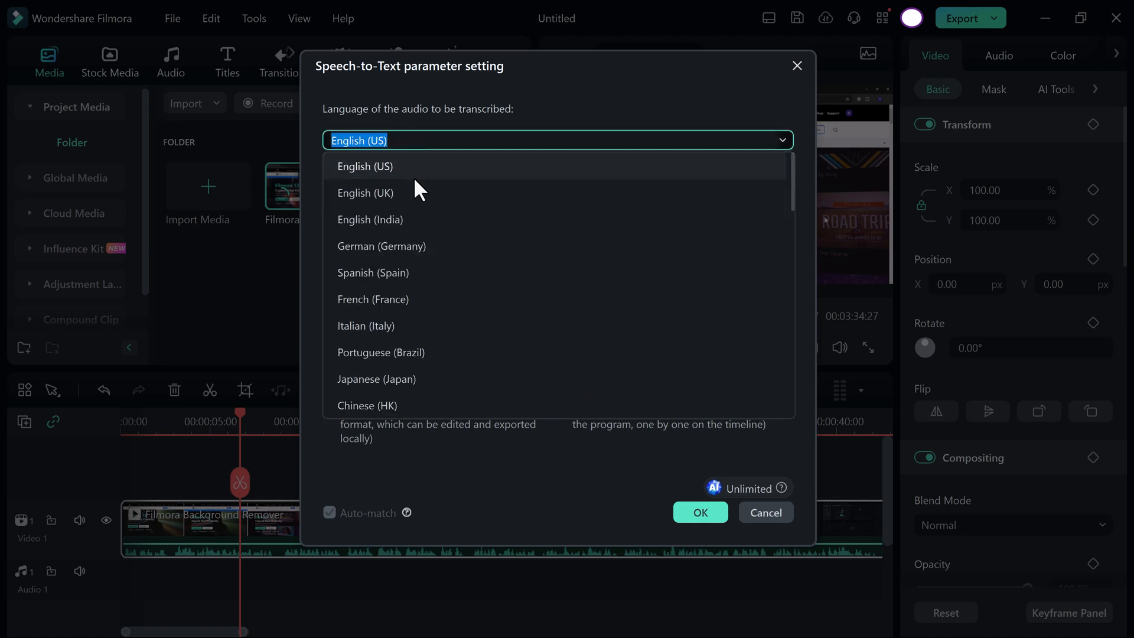
scroll(down, 3)
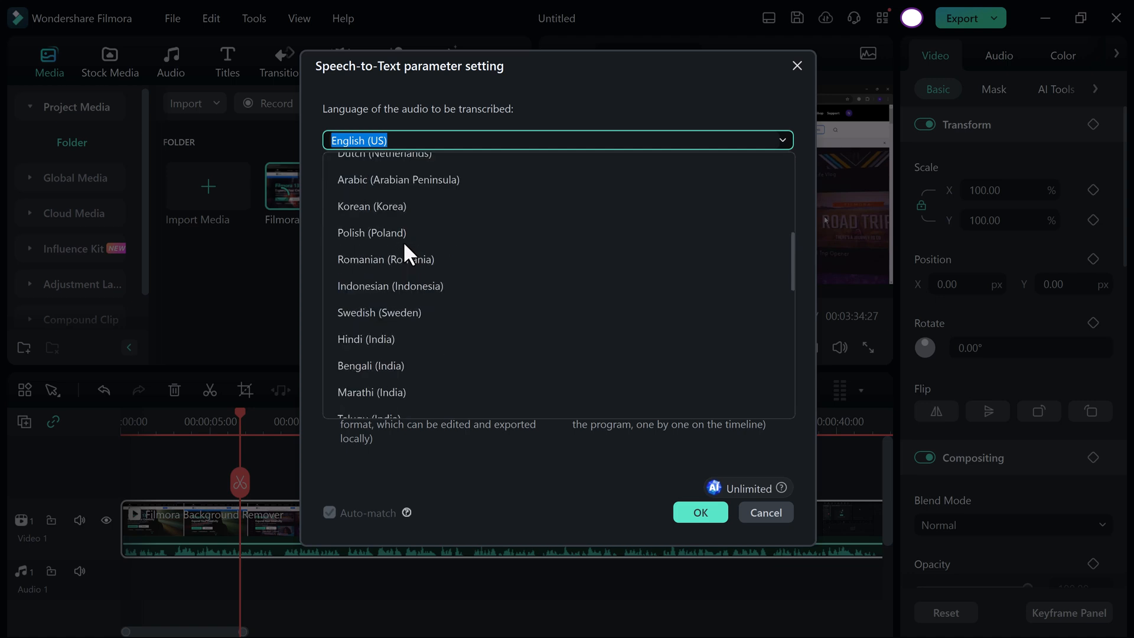
scroll(down, 3)
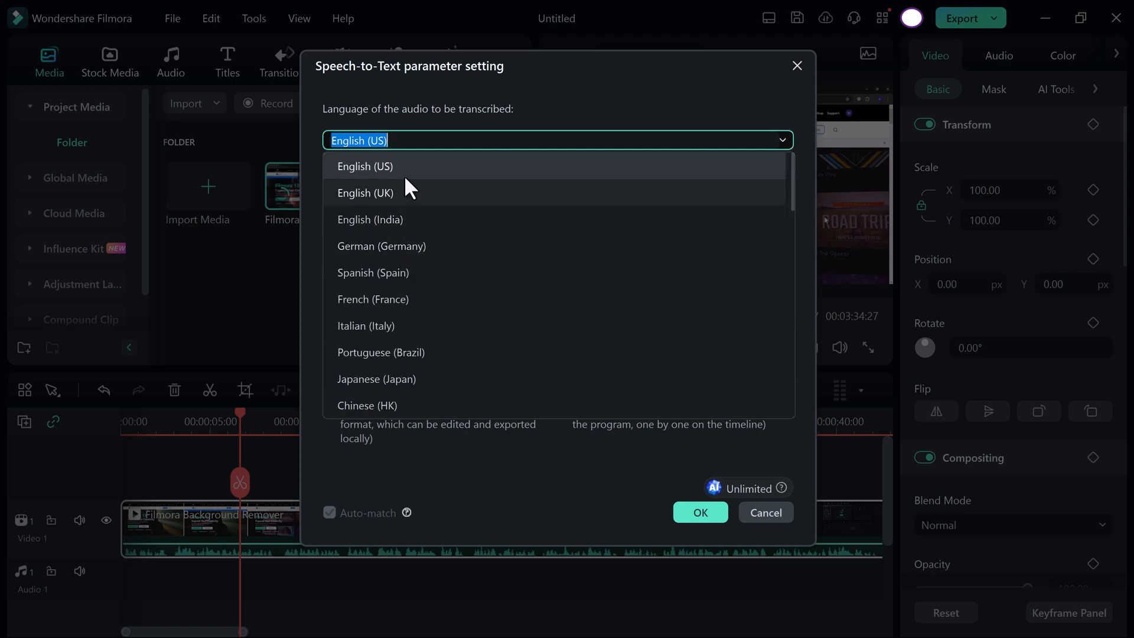
click(364, 165)
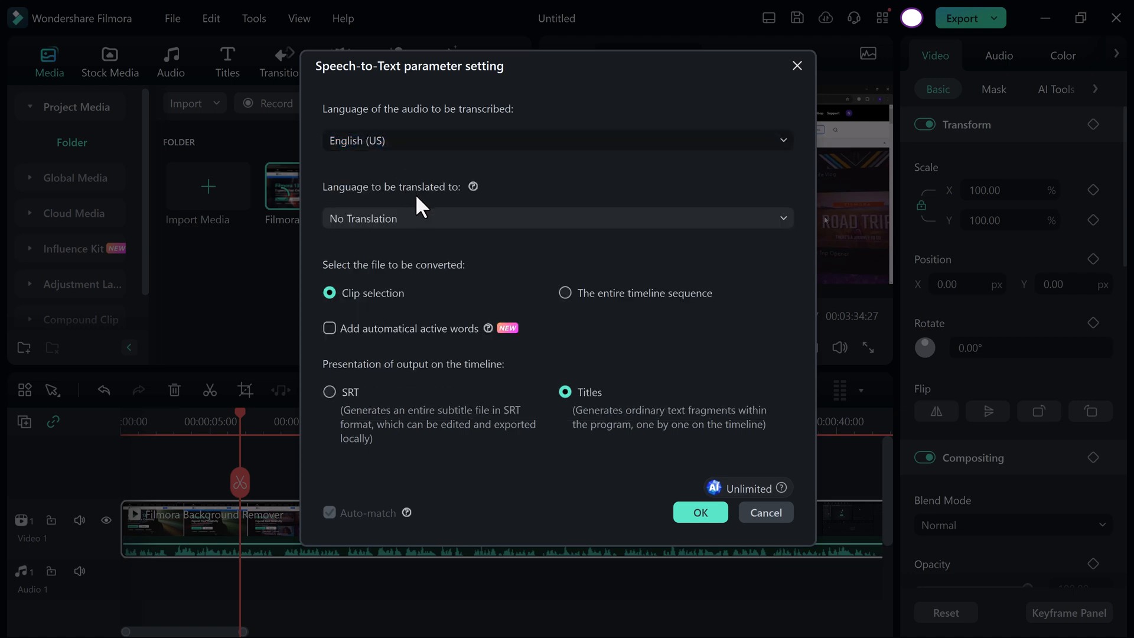
click(555, 217)
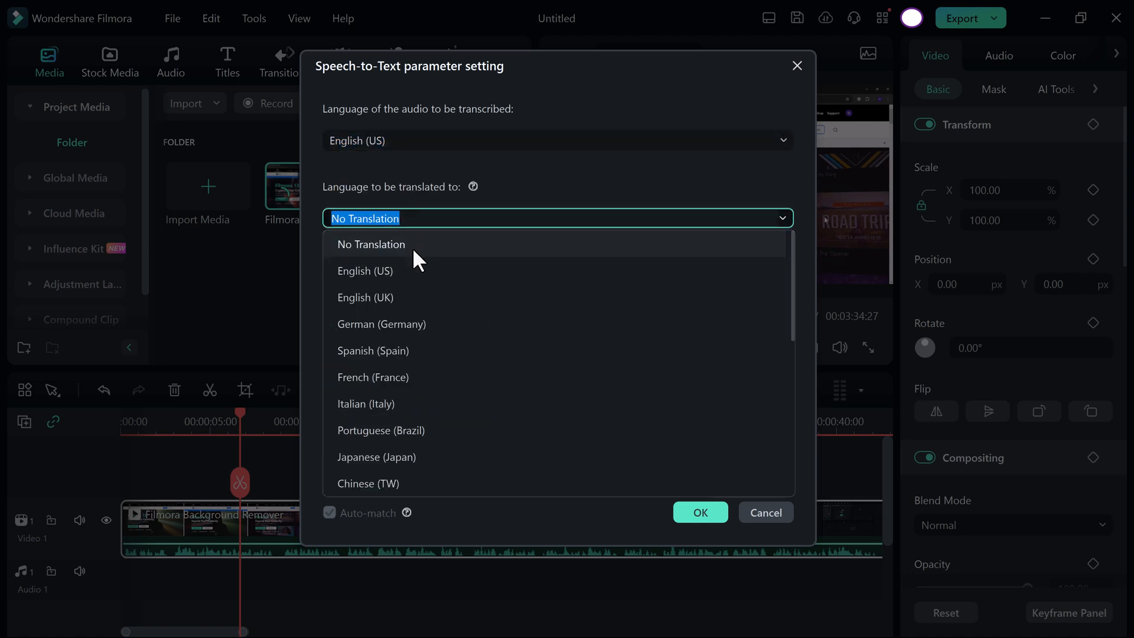
mouse_move(396, 369)
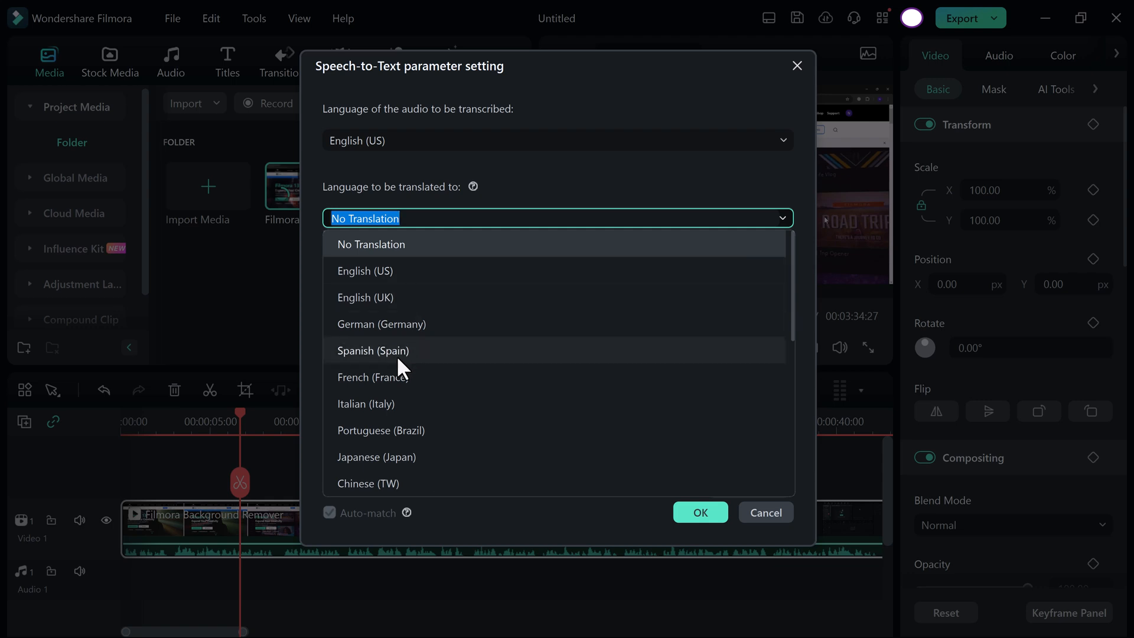
mouse_move(394, 244)
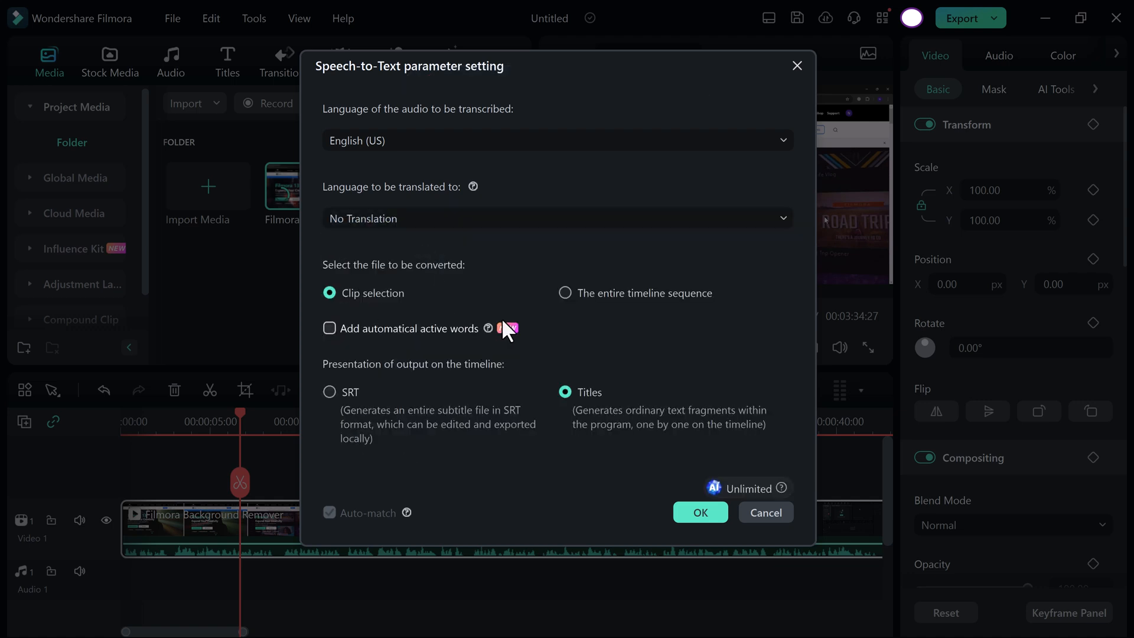
click(564, 293)
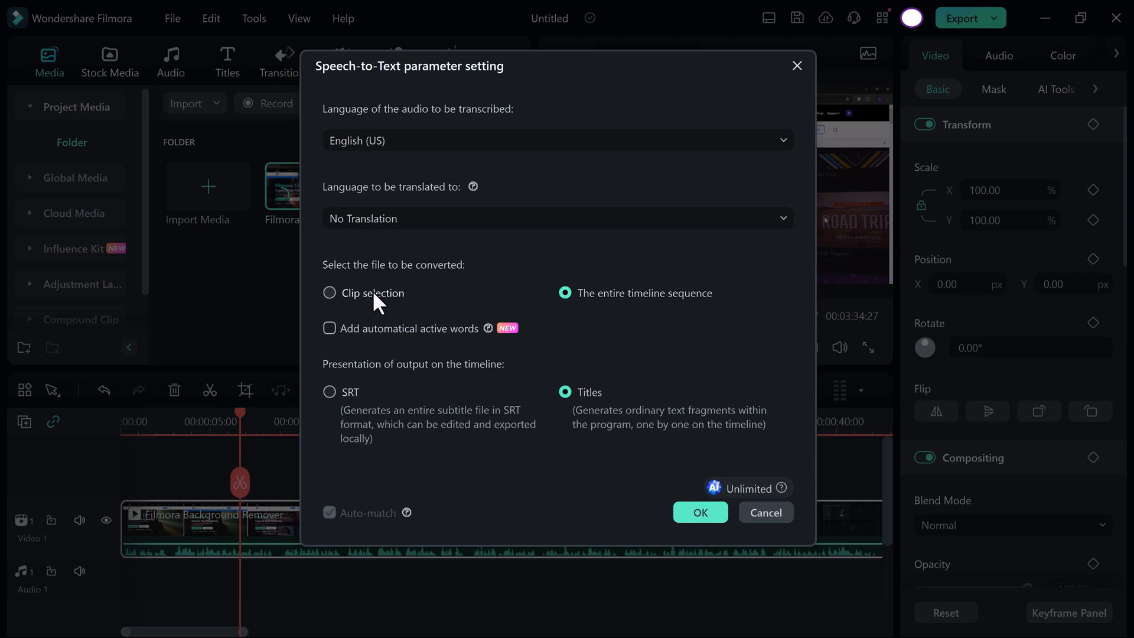
click(329, 293)
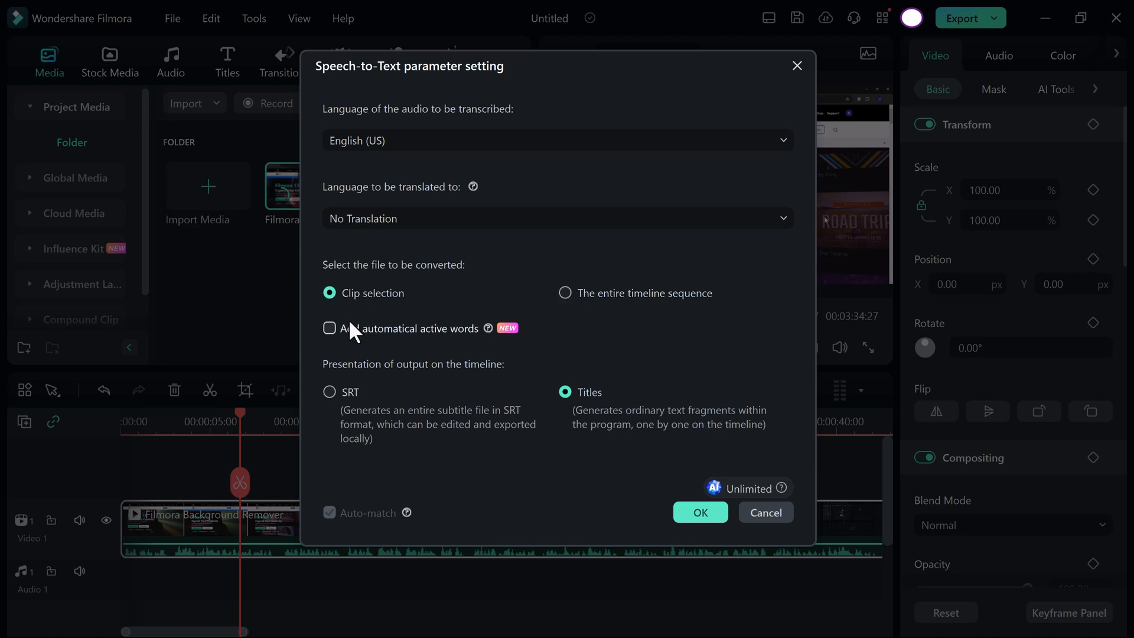
click(329, 328)
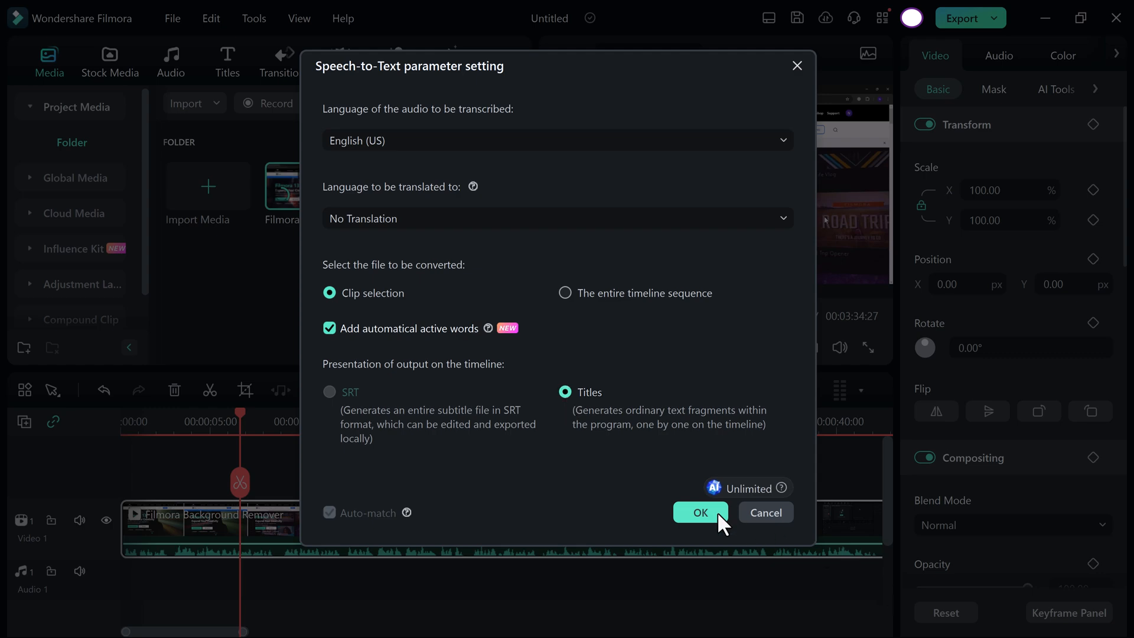
click(698, 513)
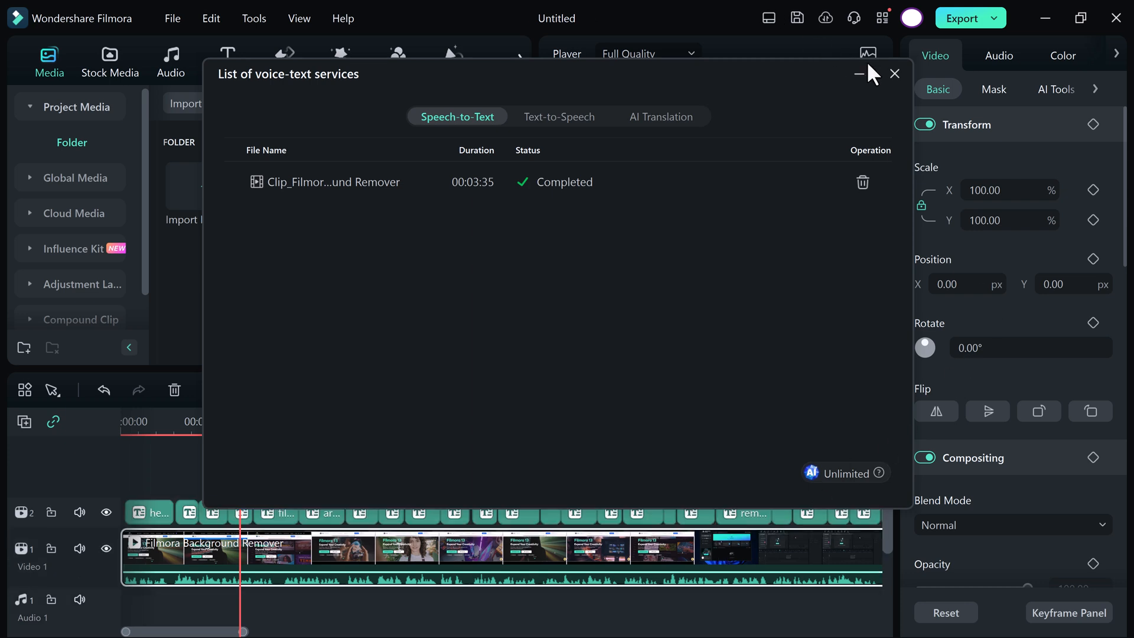
Close the List of voice-text services window once transcription completes
click(896, 73)
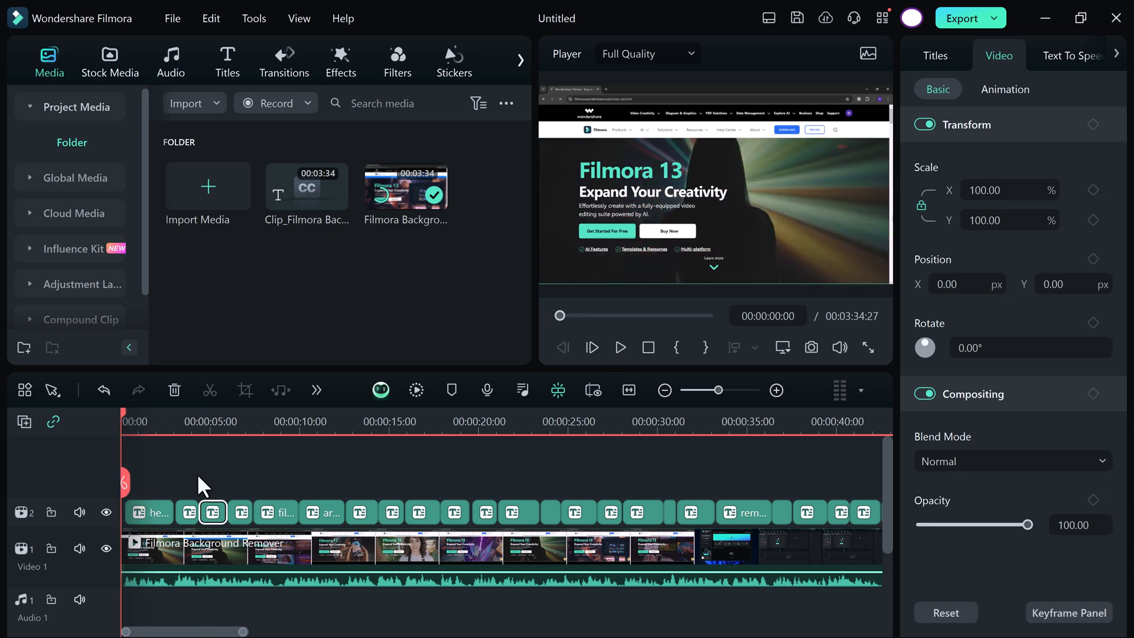
Select the first subtitle clip and show its title style templates
click(147, 422)
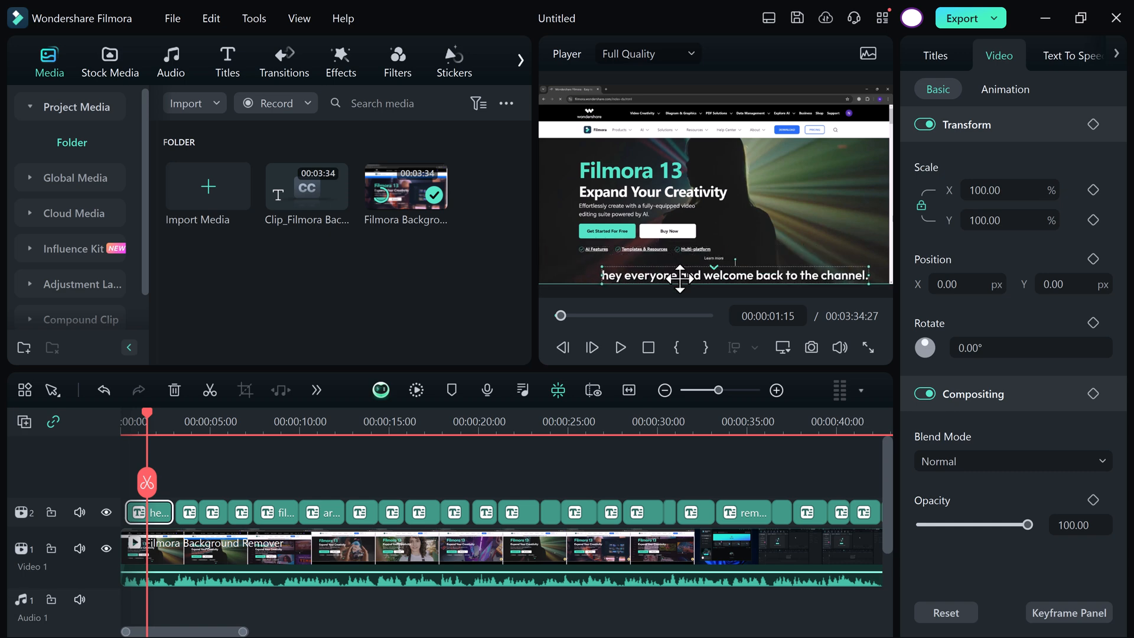
click(619, 347)
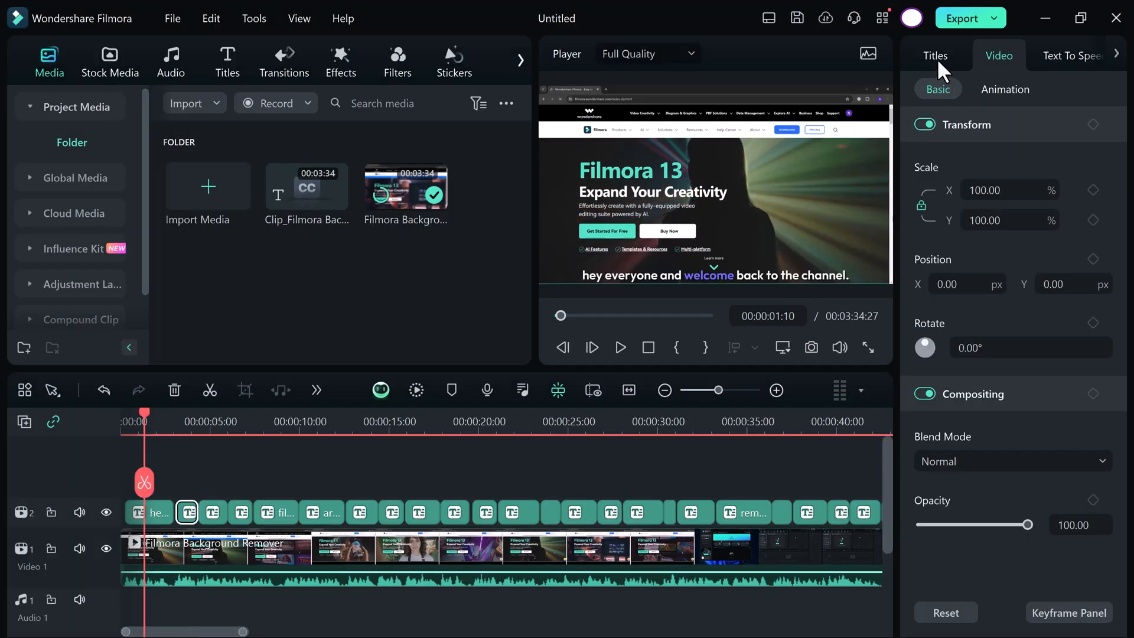
click(934, 55)
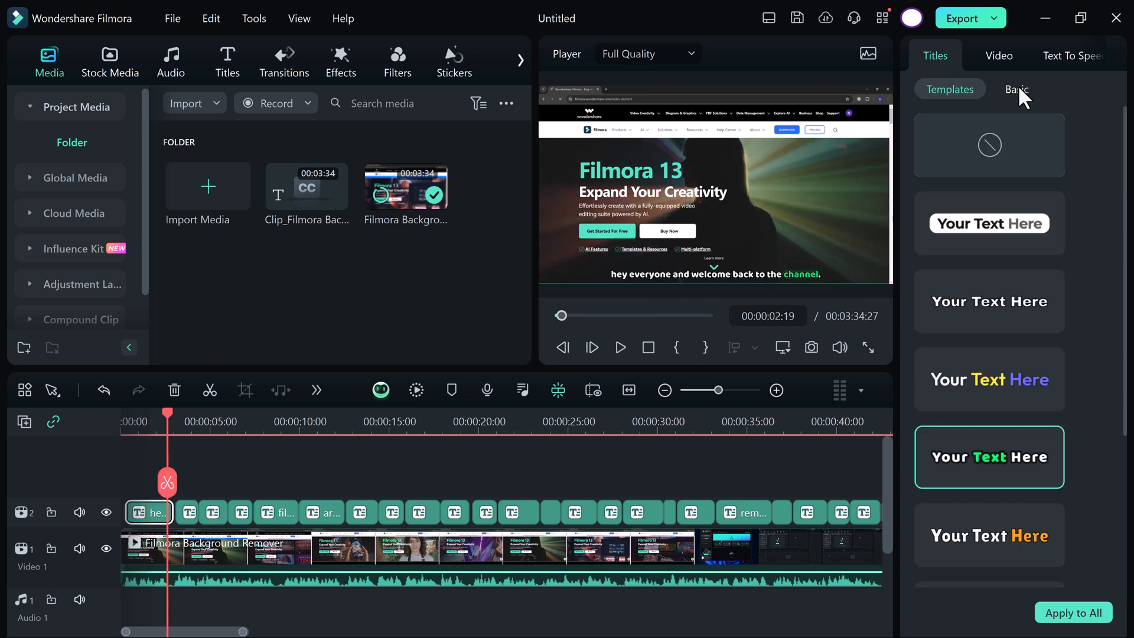
Change the first subtitle's 'channel' to 'TechGuy', recolour the text, and make it italic
click(1017, 89)
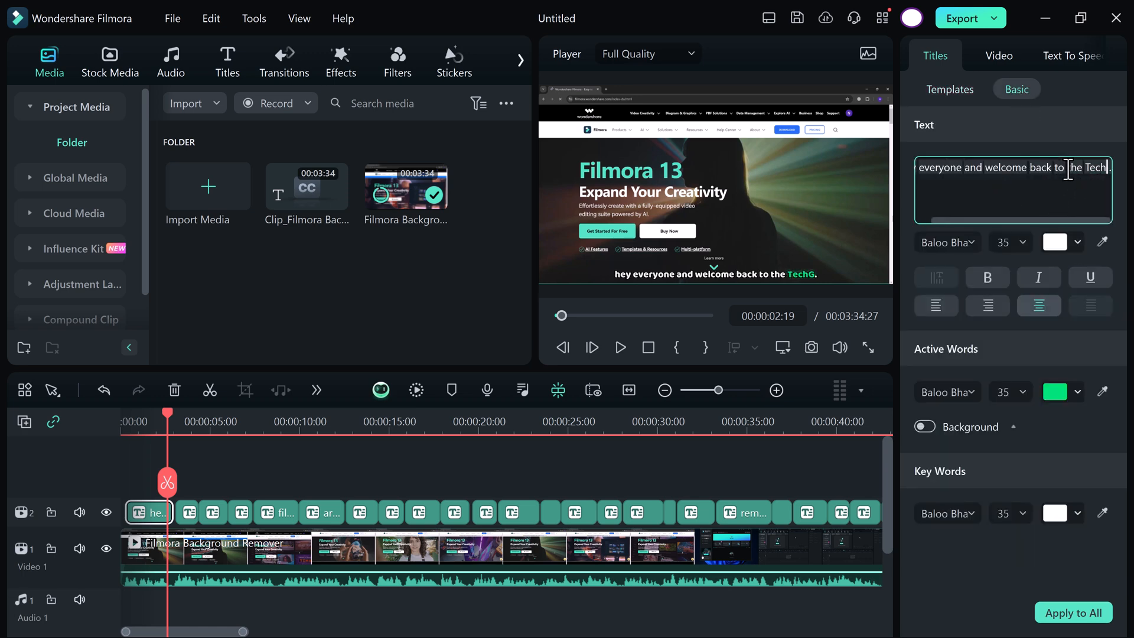
text(uy)
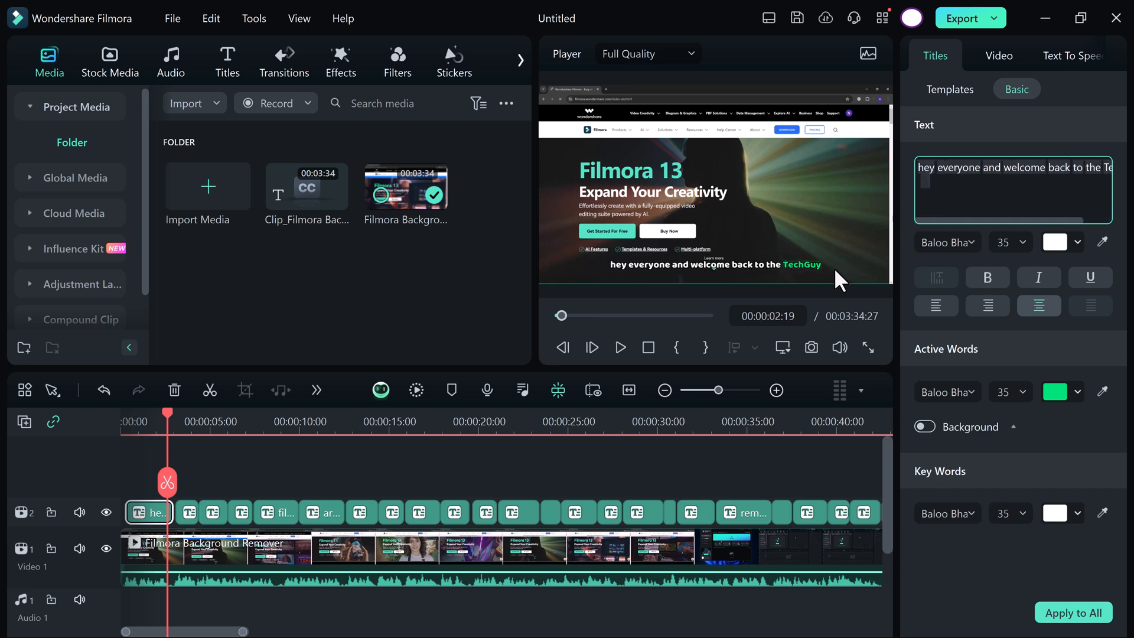
click(1056, 242)
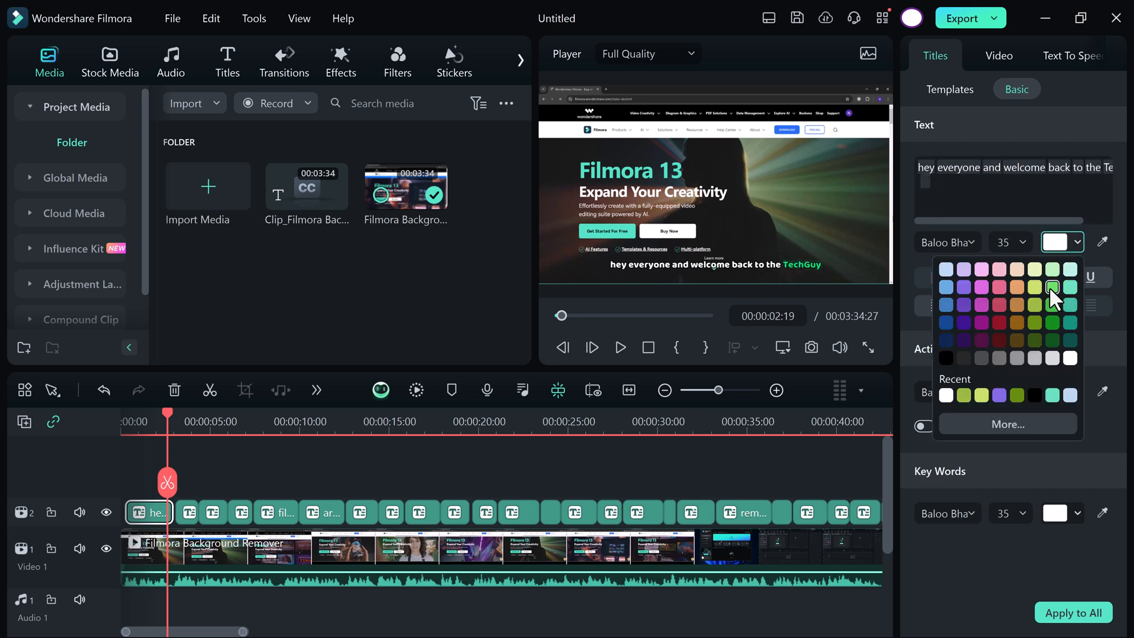
click(1053, 287)
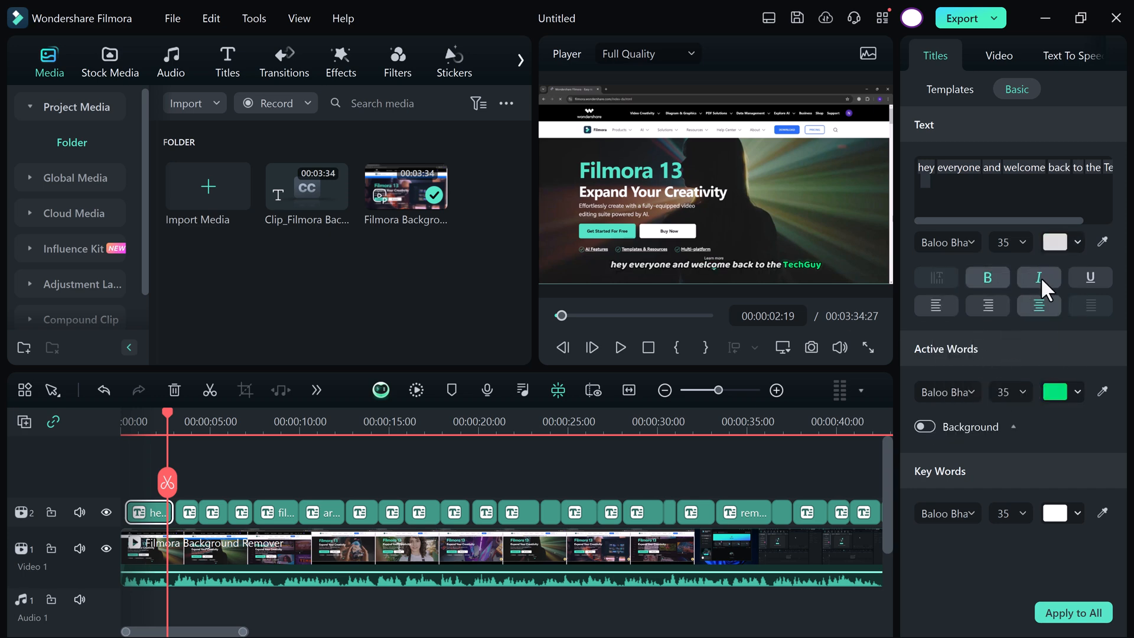
click(923, 426)
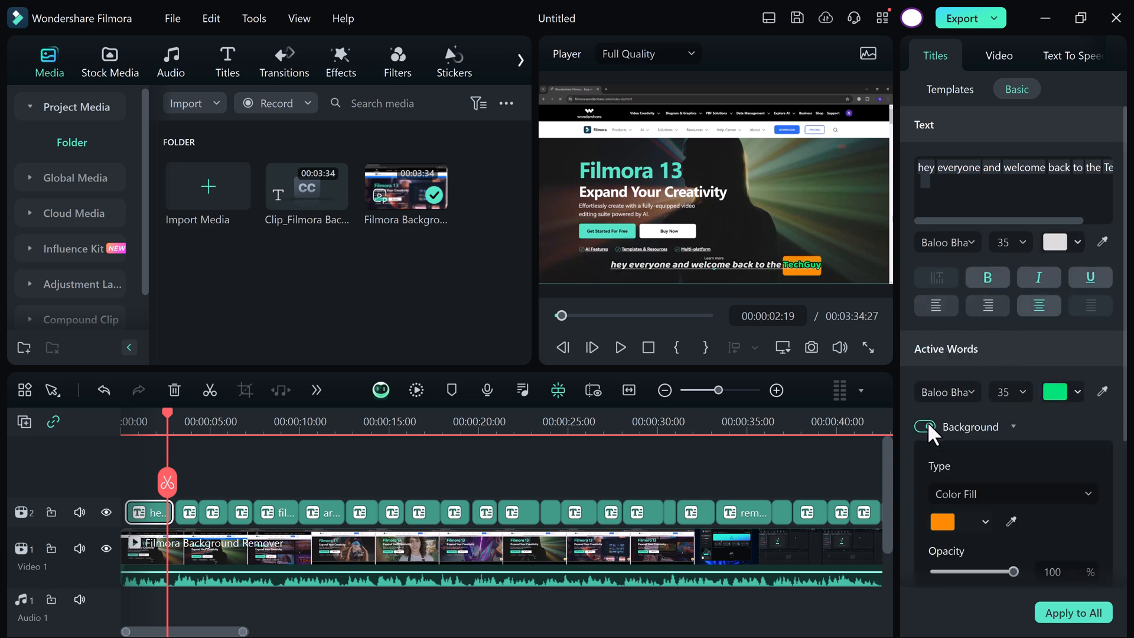
Give active words a yellow-green background with radius 20, apply to all, and play
click(961, 521)
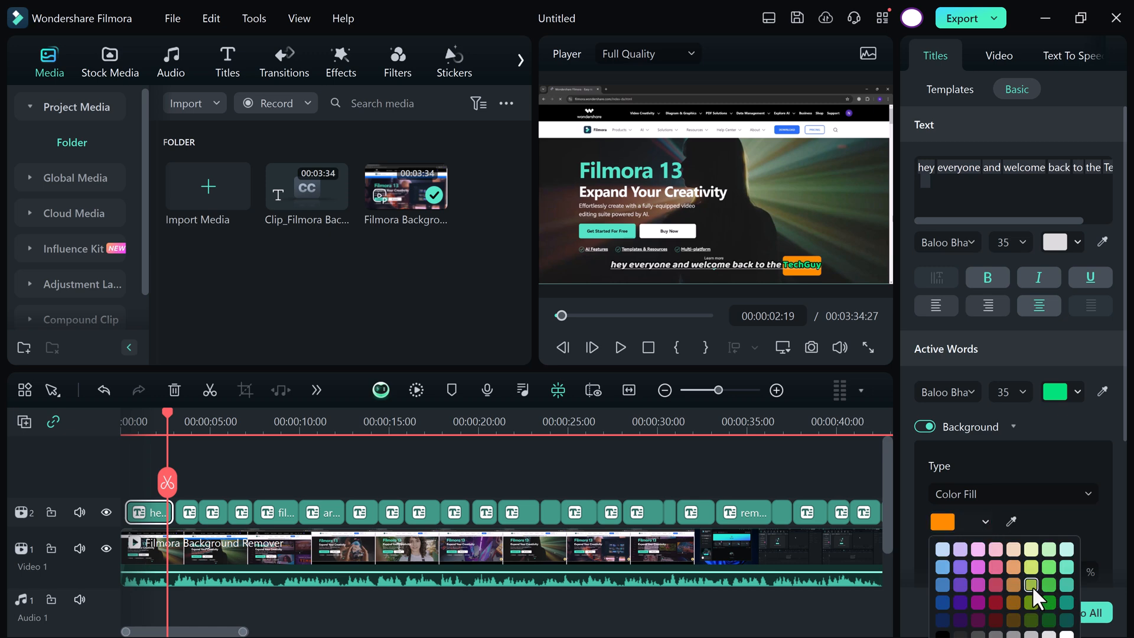
click(1031, 583)
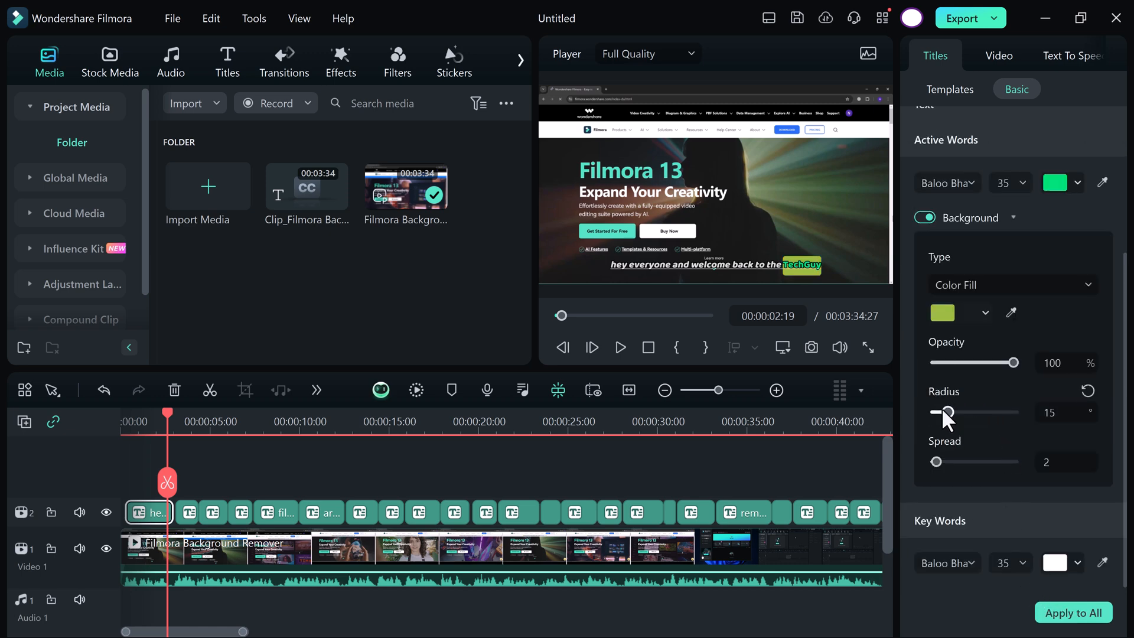
drag(947, 412, 936, 412)
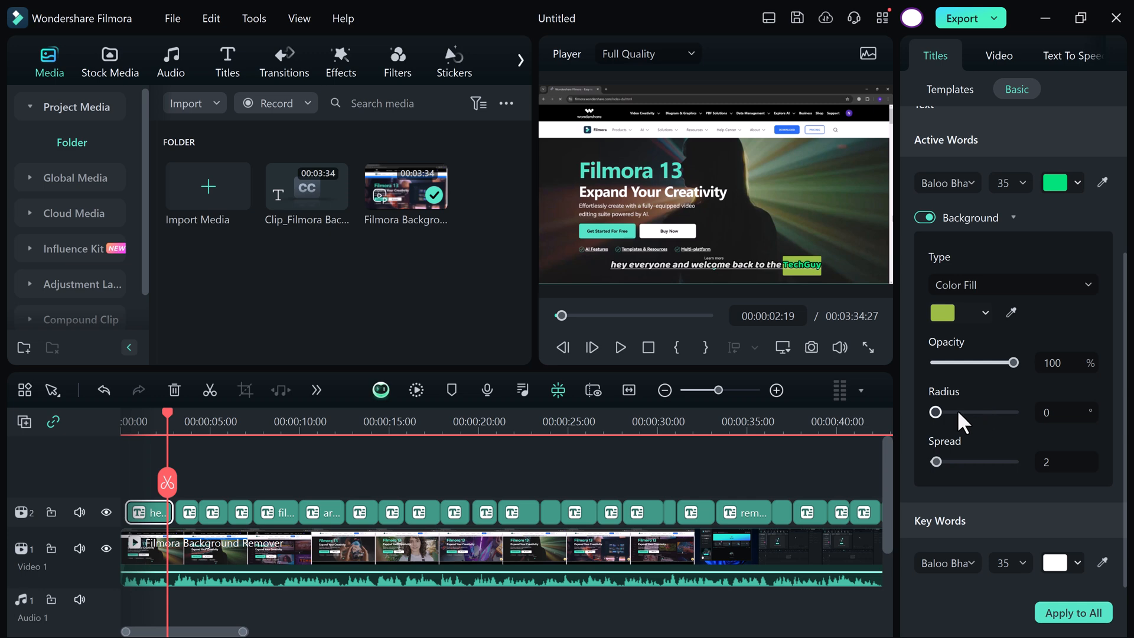
mouse_move(963, 474)
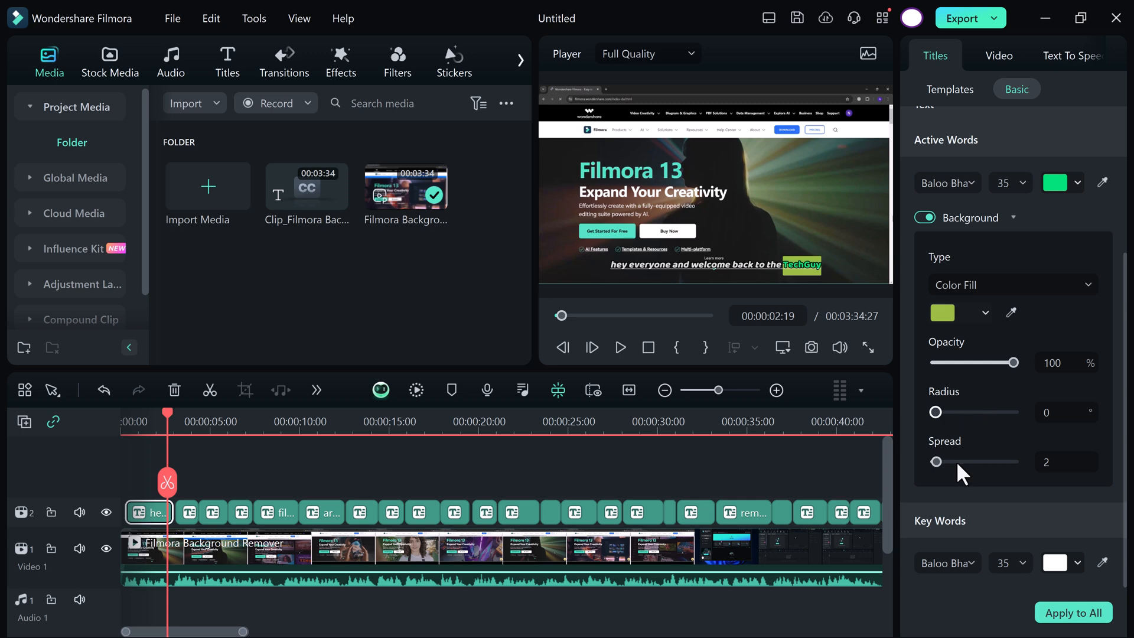
drag(935, 412, 951, 412)
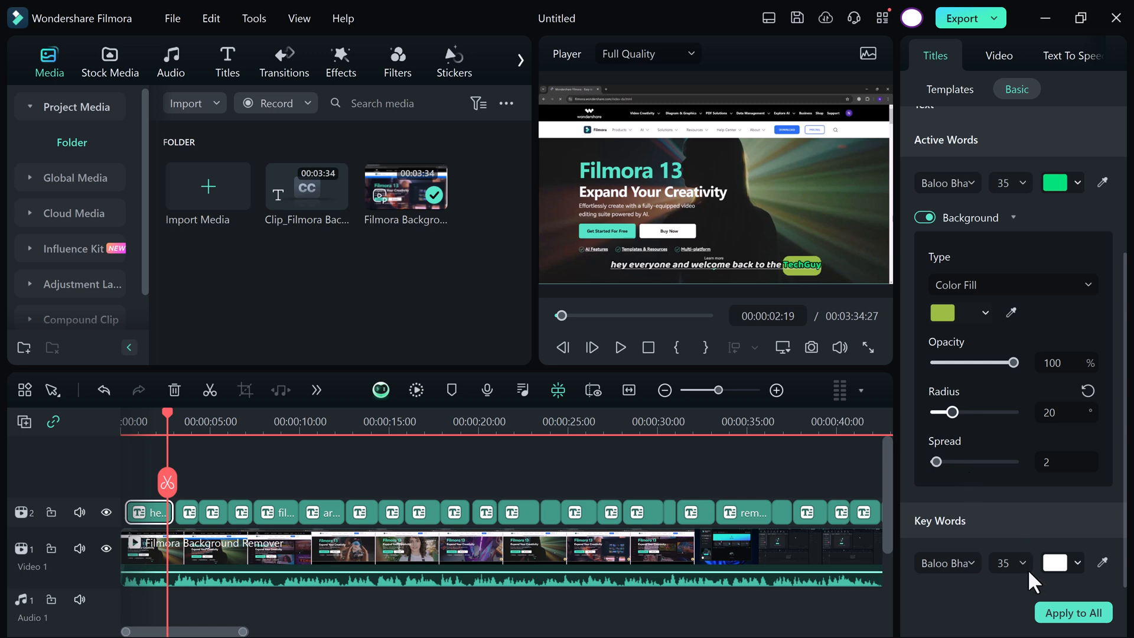
click(999, 56)
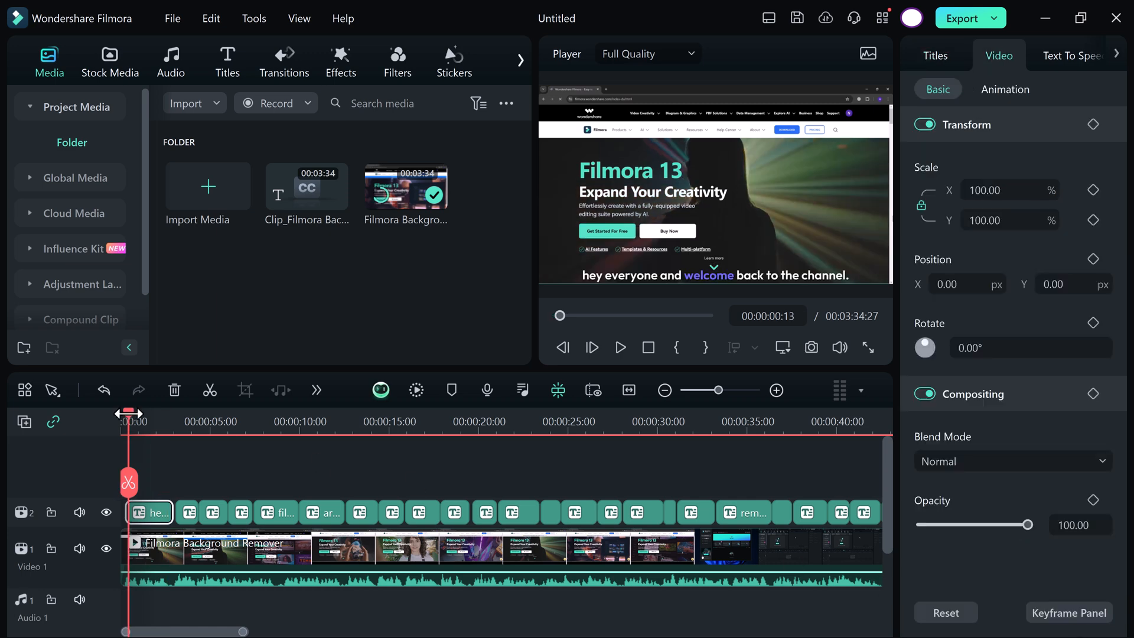
click(619, 347)
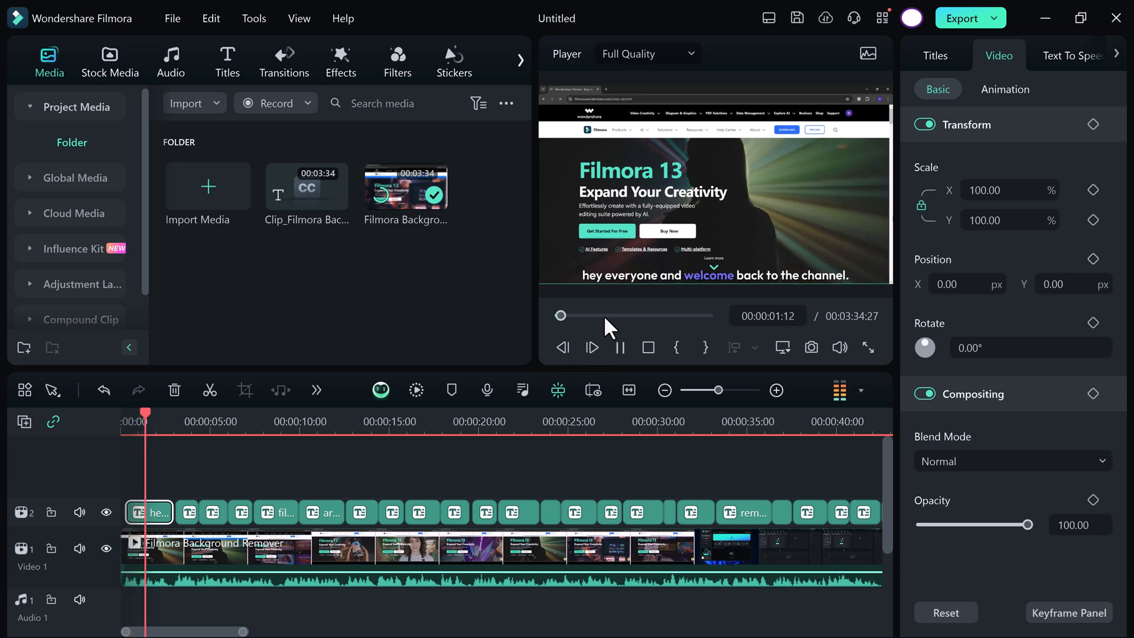